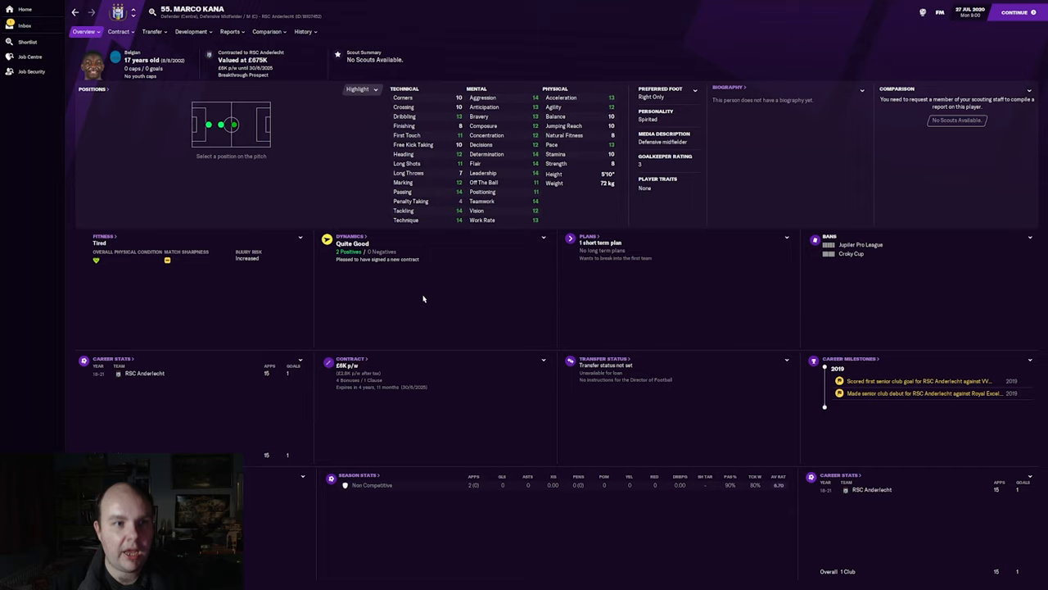
mouse_move(349, 169)
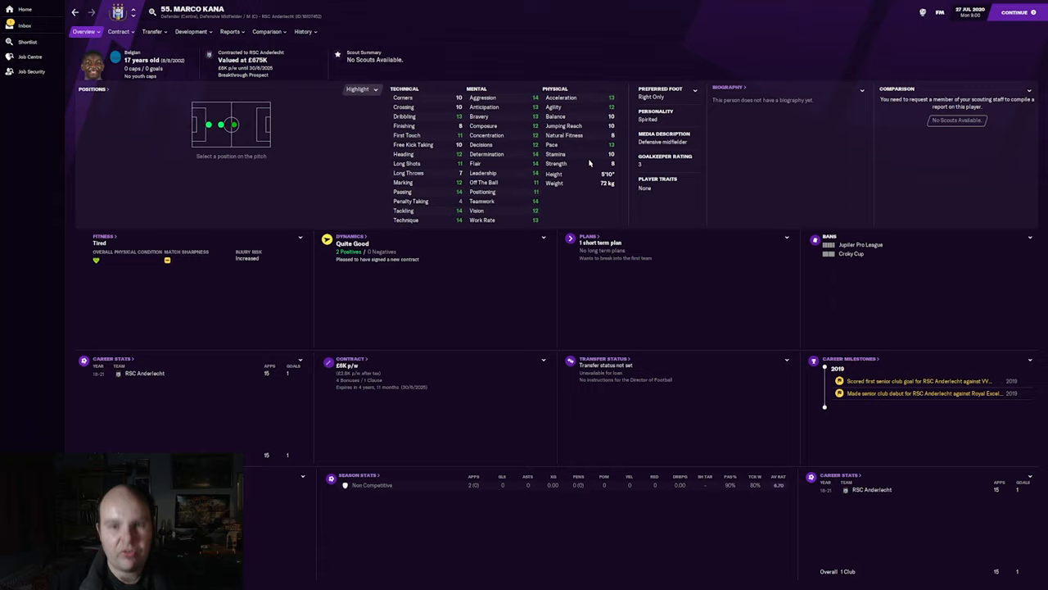
Check Kana's 2023 positional abilities and £11,000-a-week contract to 2027, ending on his overview
click(190, 31)
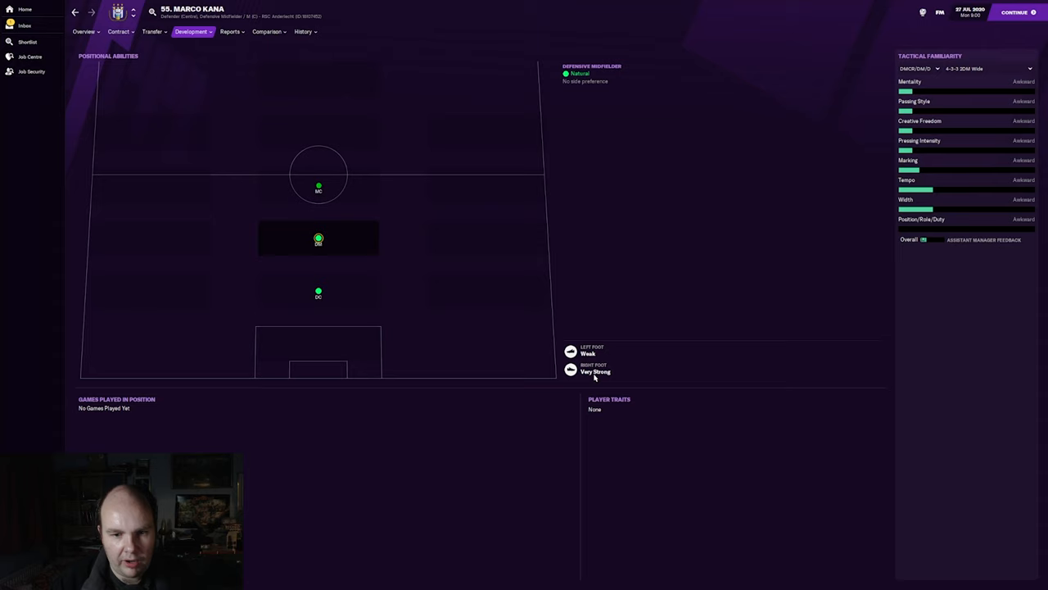
click(82, 31)
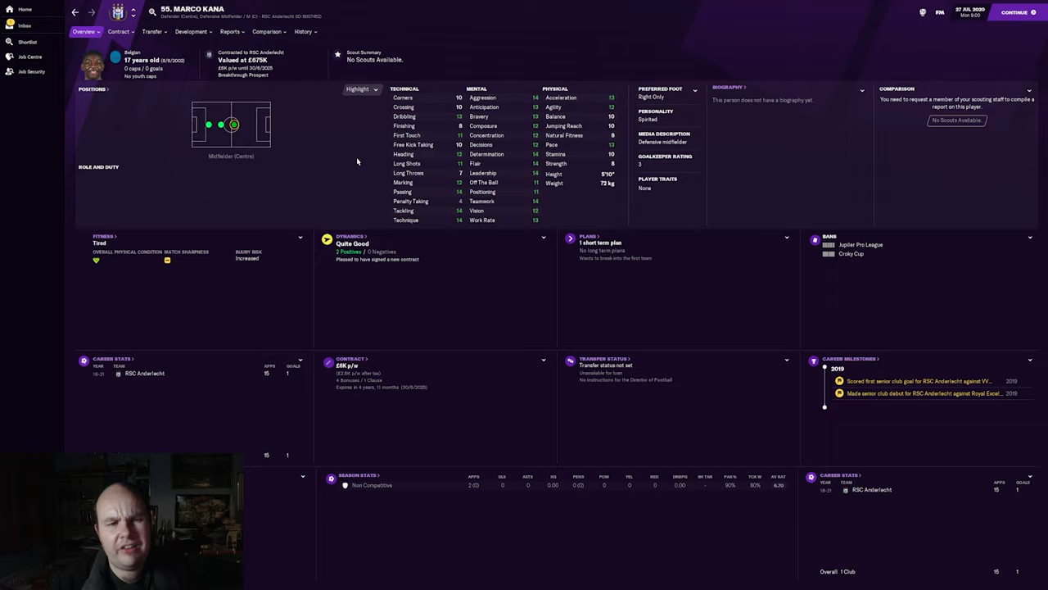
click(119, 31)
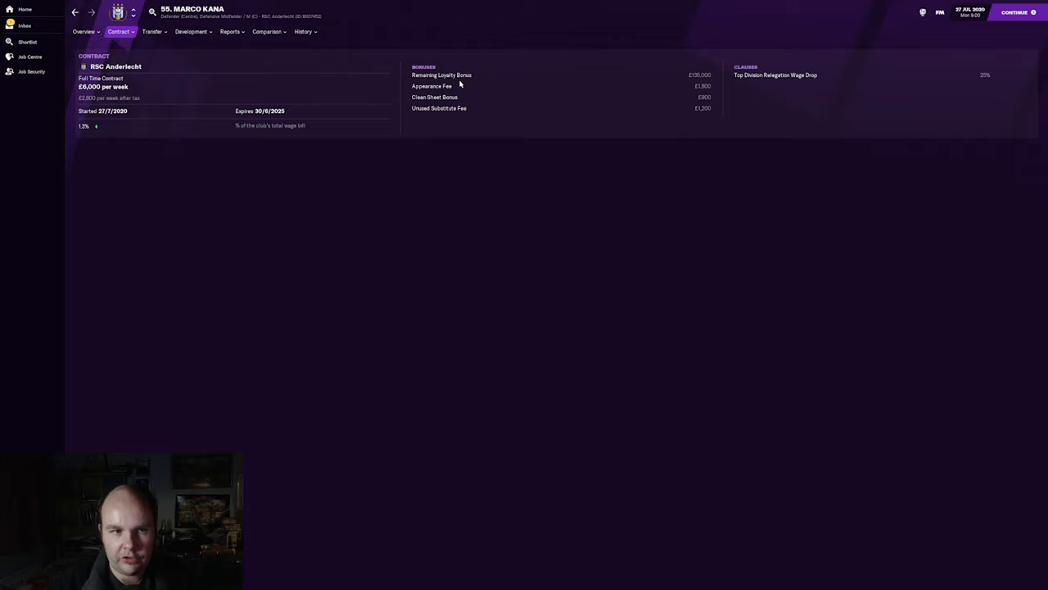
click(83, 32)
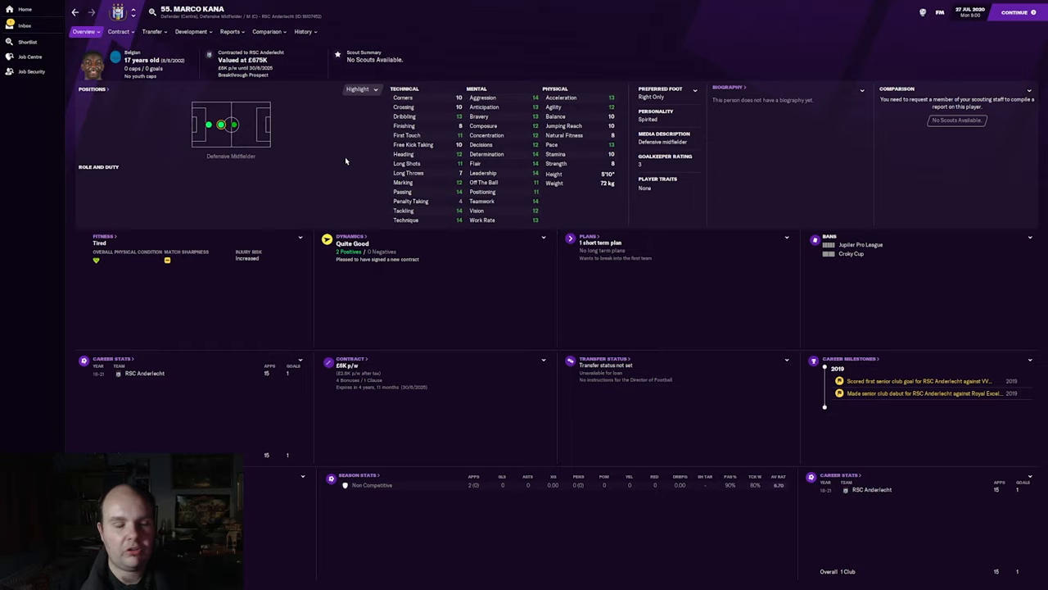
click(118, 31)
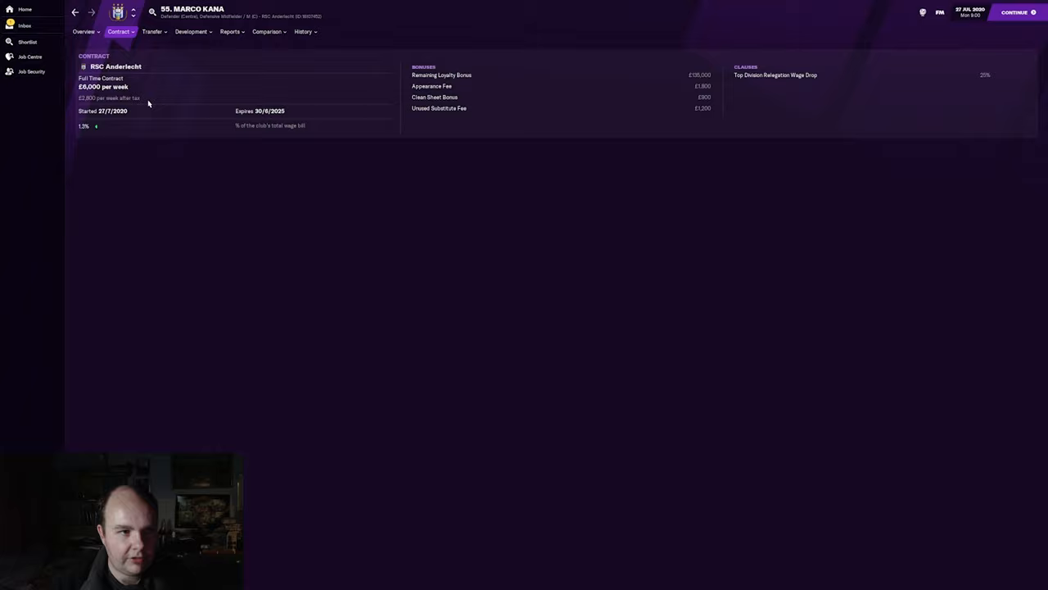
click(83, 31)
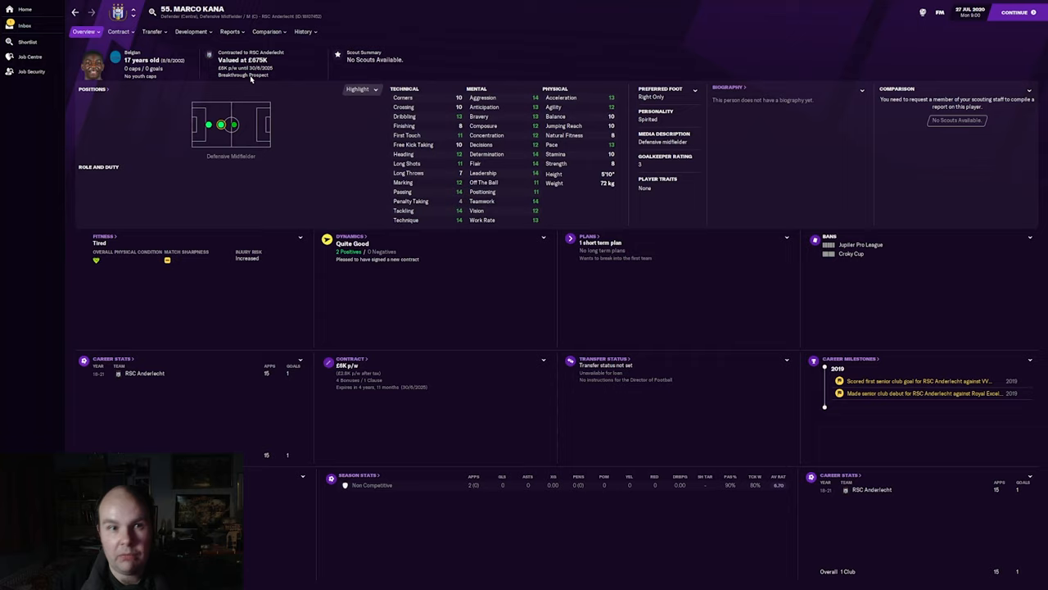
mouse_move(354, 161)
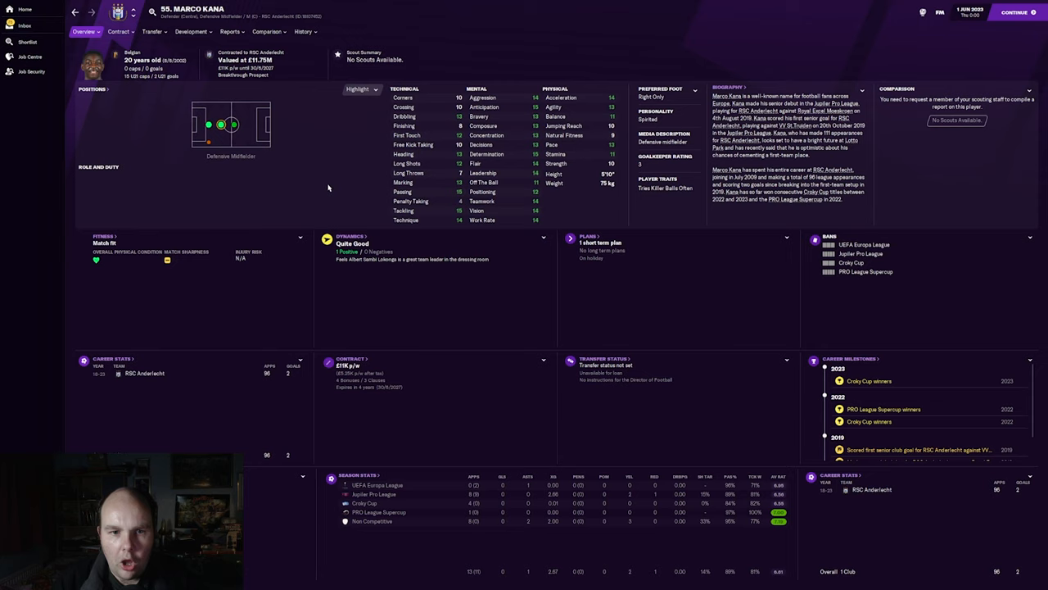
click(118, 32)
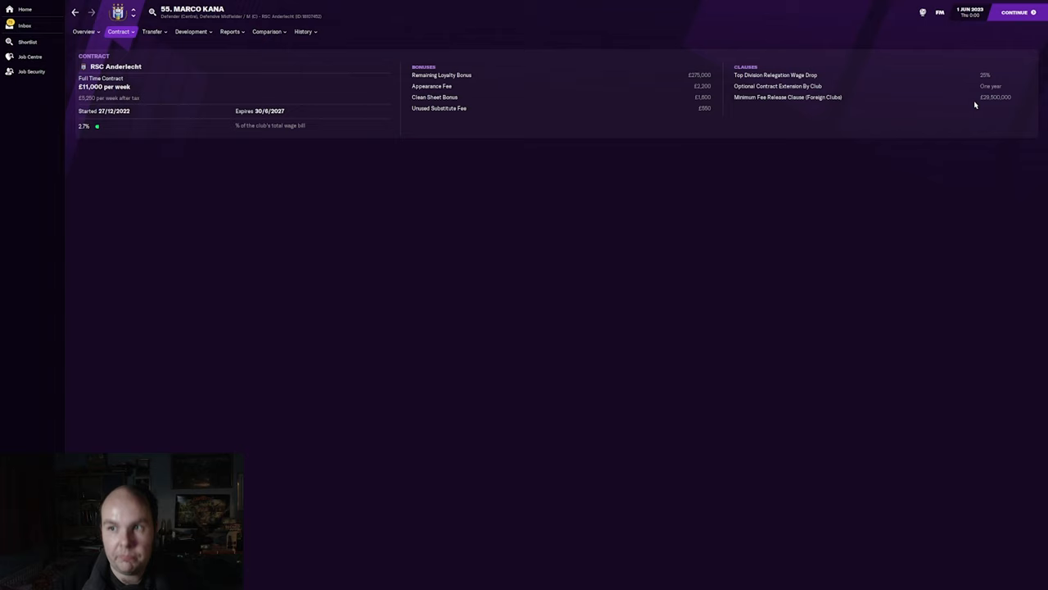
click(83, 32)
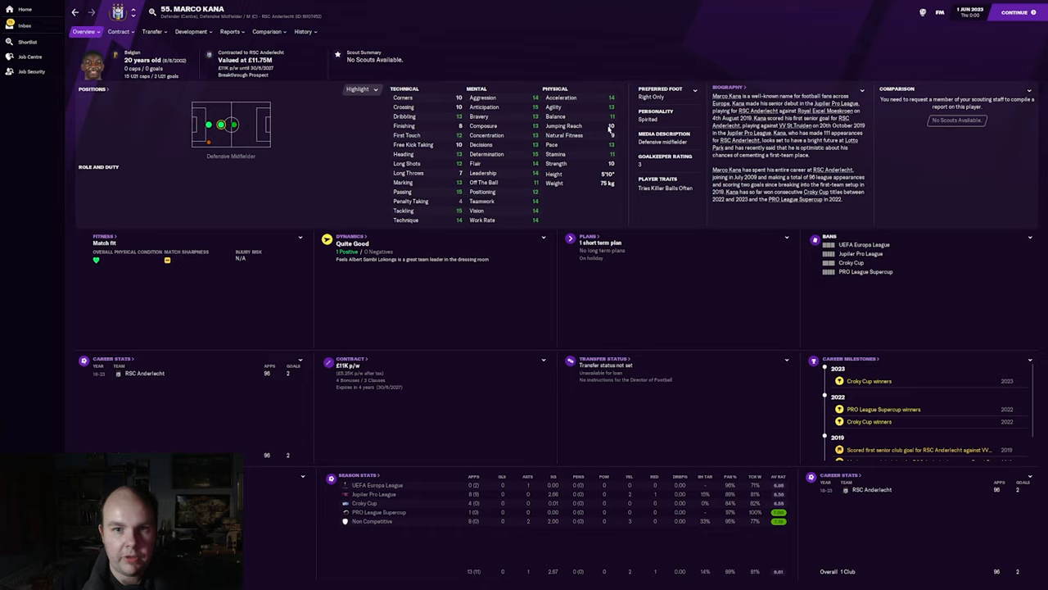
click(191, 31)
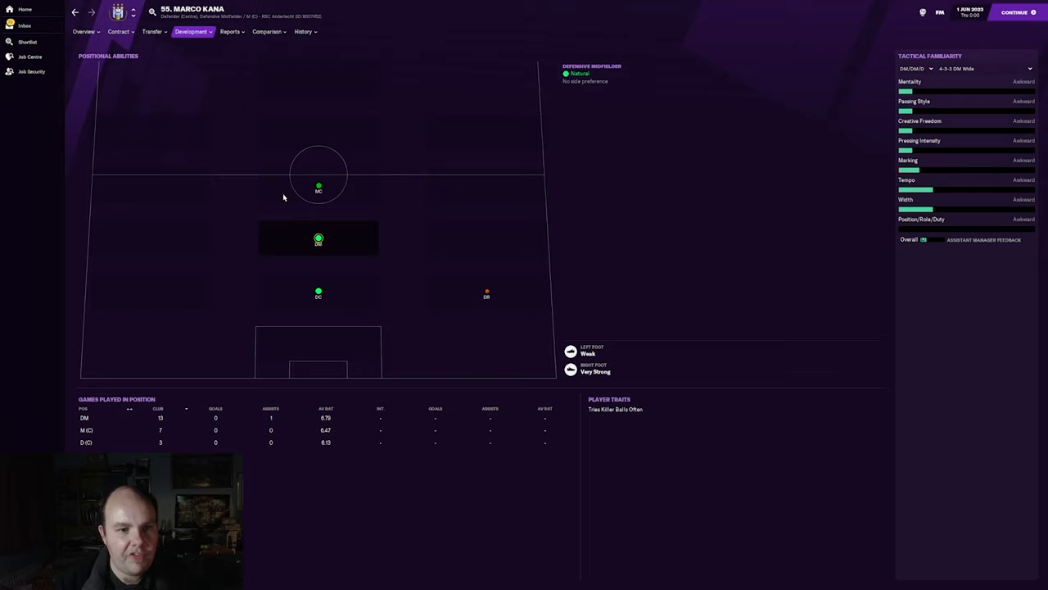
click(82, 31)
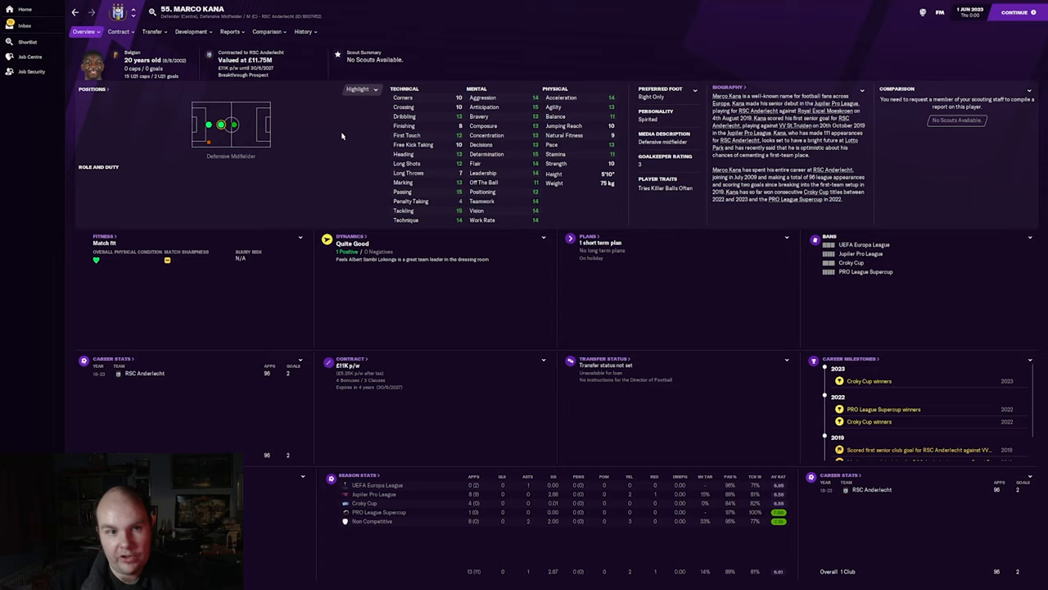
mouse_move(236, 139)
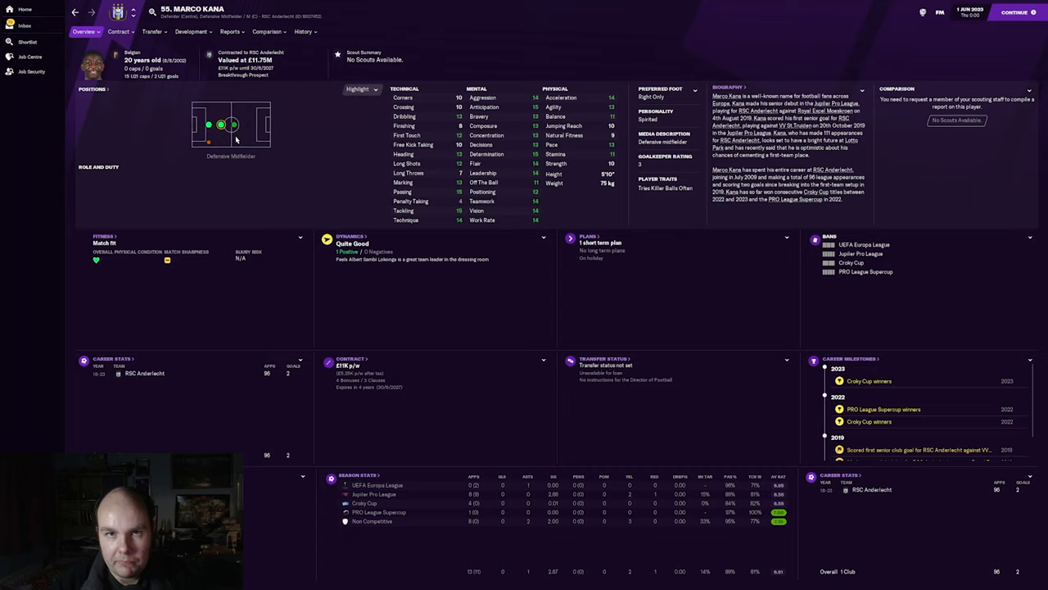
mouse_move(397, 145)
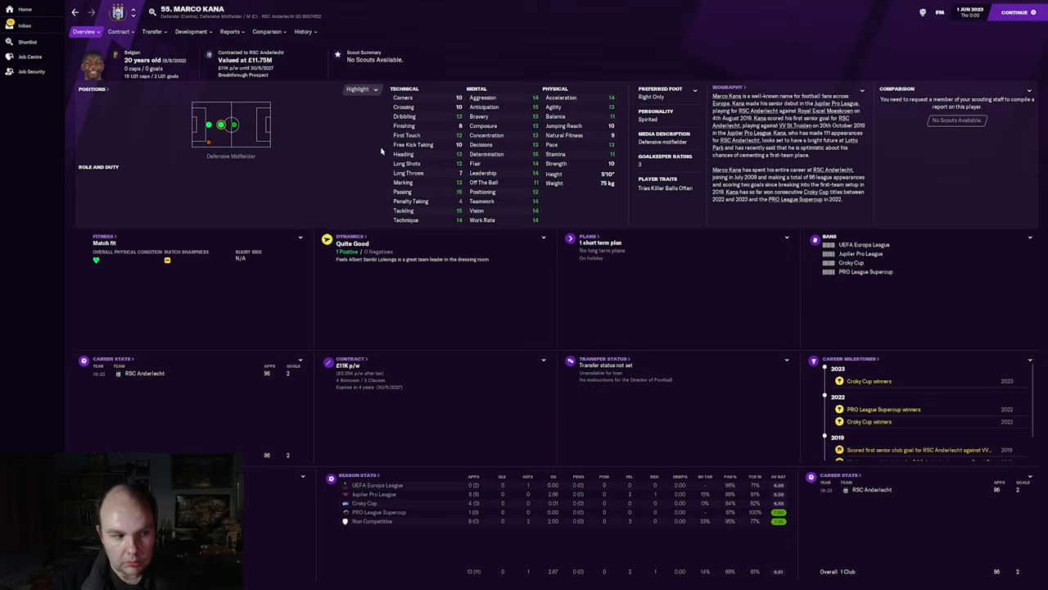
Review Kana's career stats (96 Anderlecht appearances, 2 goals), then return to the 2023 overview
click(304, 31)
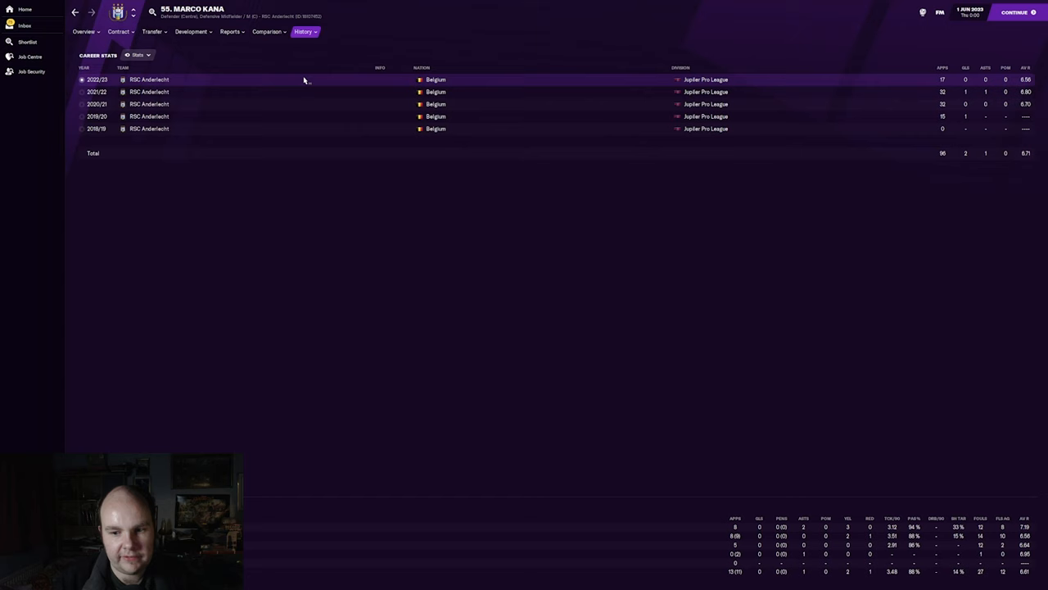
click(83, 31)
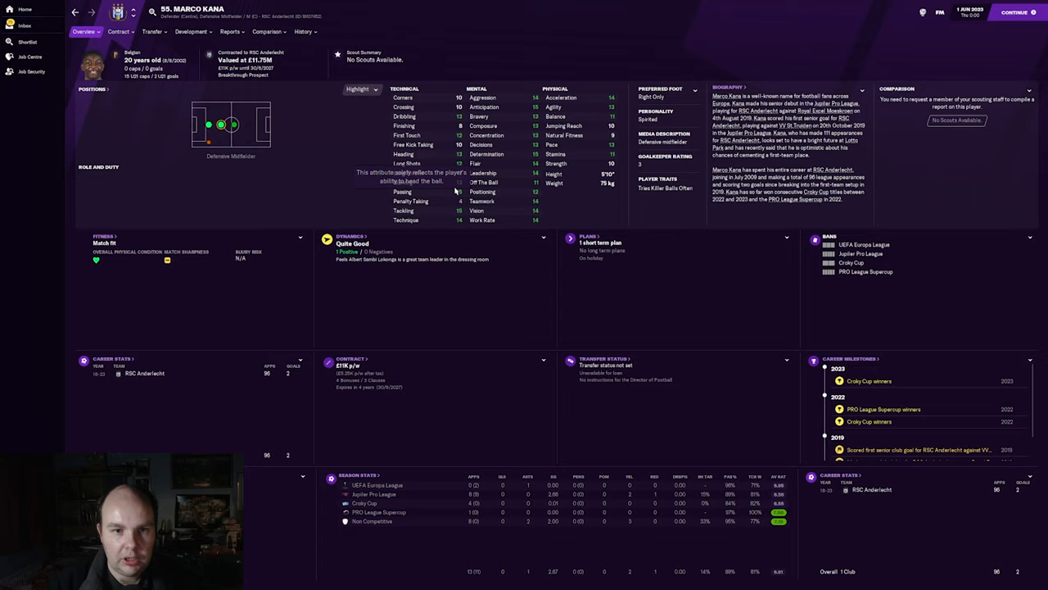
mouse_move(358, 189)
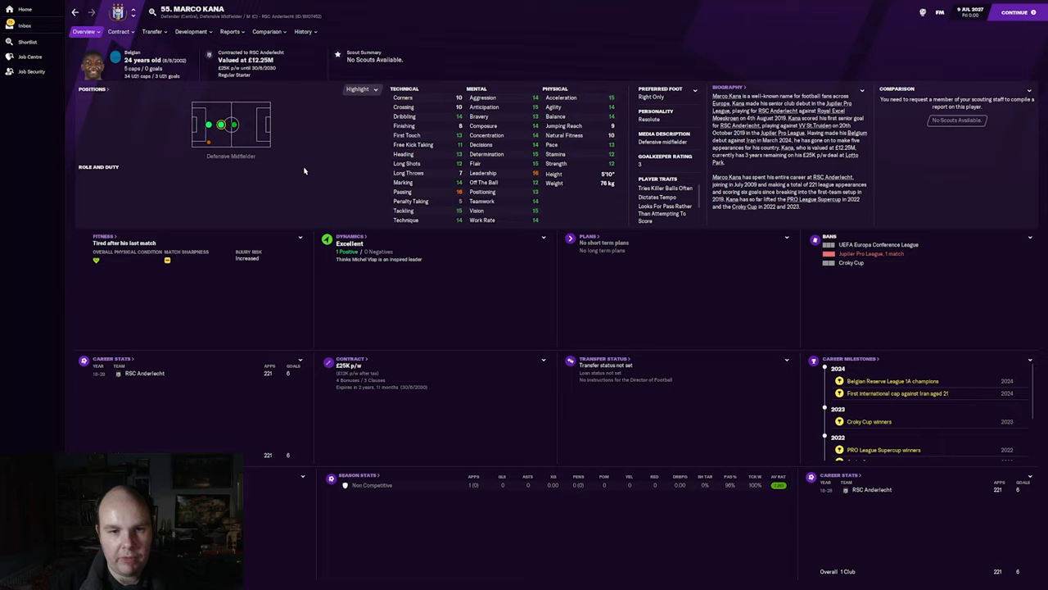
Check Kana's 2027 positional abilities and traits like 'Dictates Tempo', then return to his overview
click(191, 31)
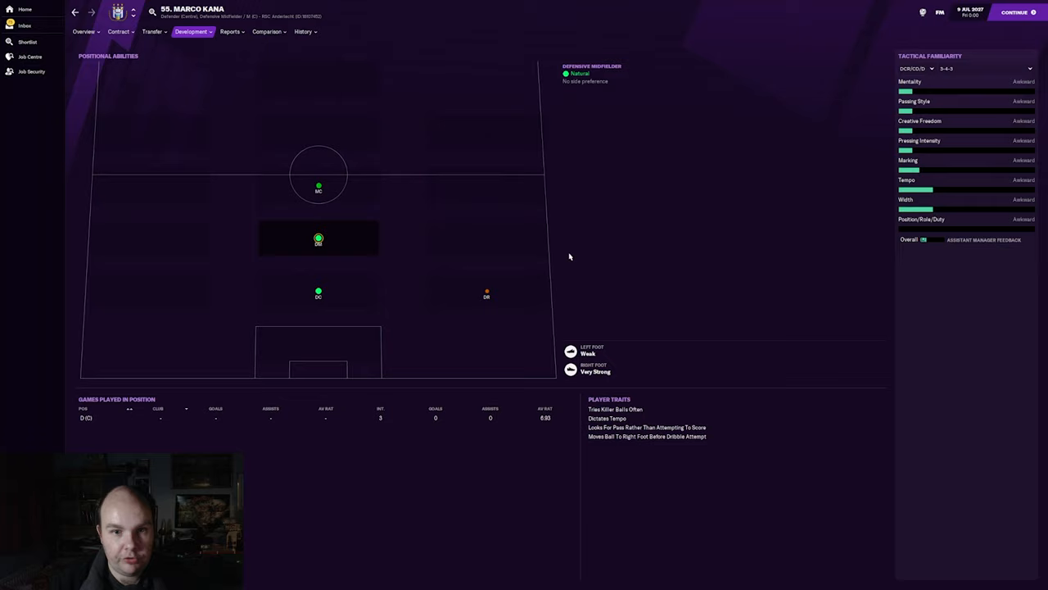
mouse_move(653, 468)
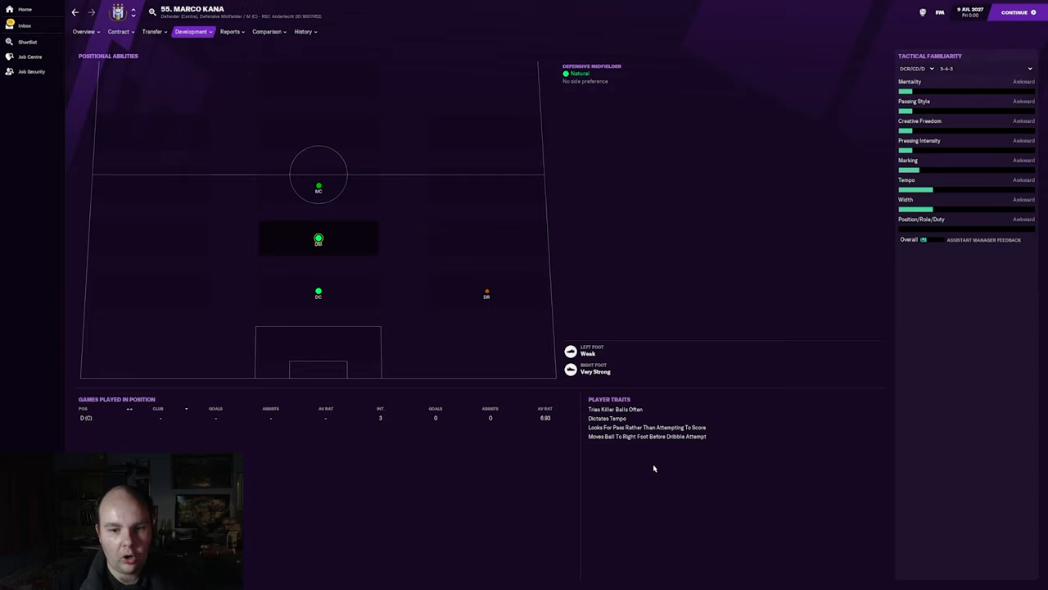
click(83, 31)
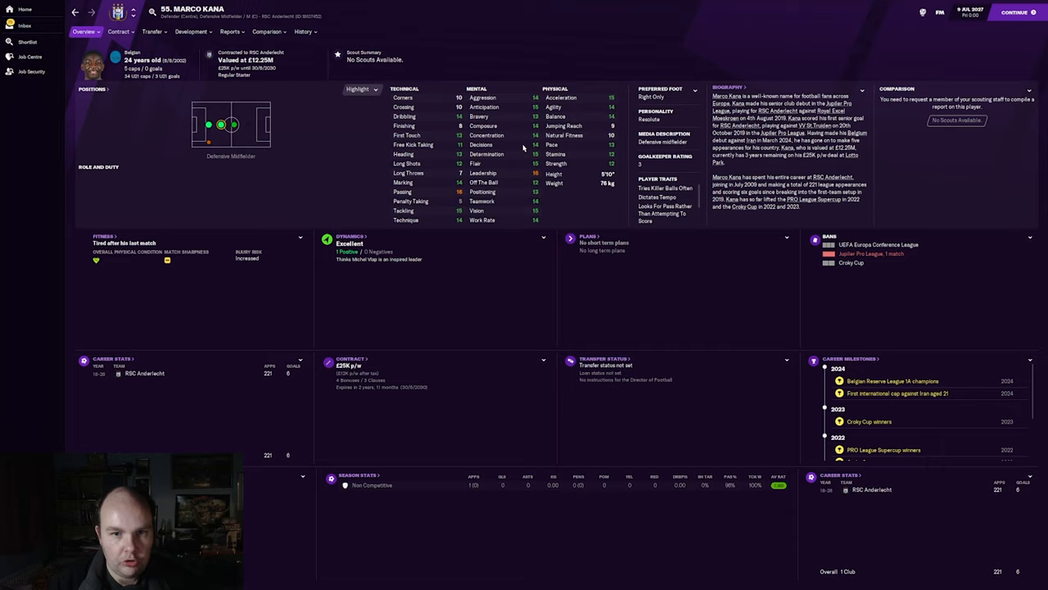
click(302, 31)
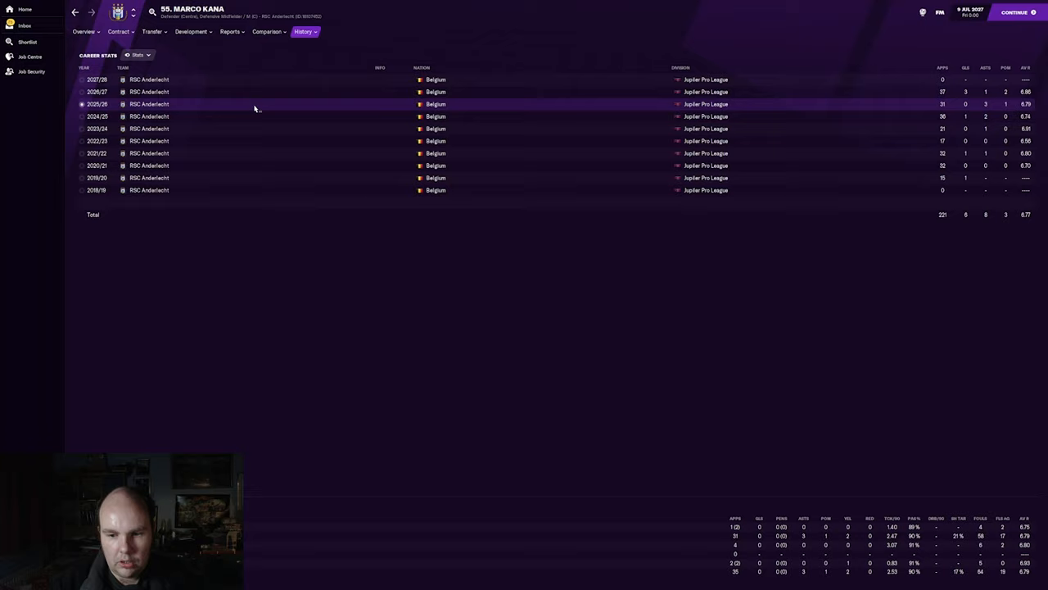
click(83, 31)
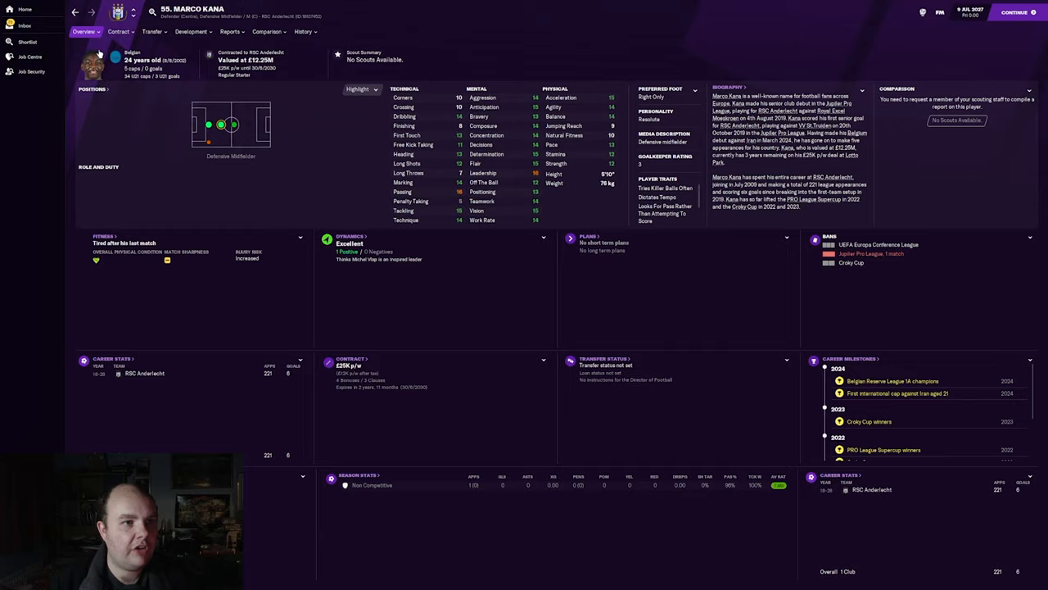
Show Kana's 2027 contract: £25,000 weekly until 30/6/2030, £26.5M release clause
click(118, 31)
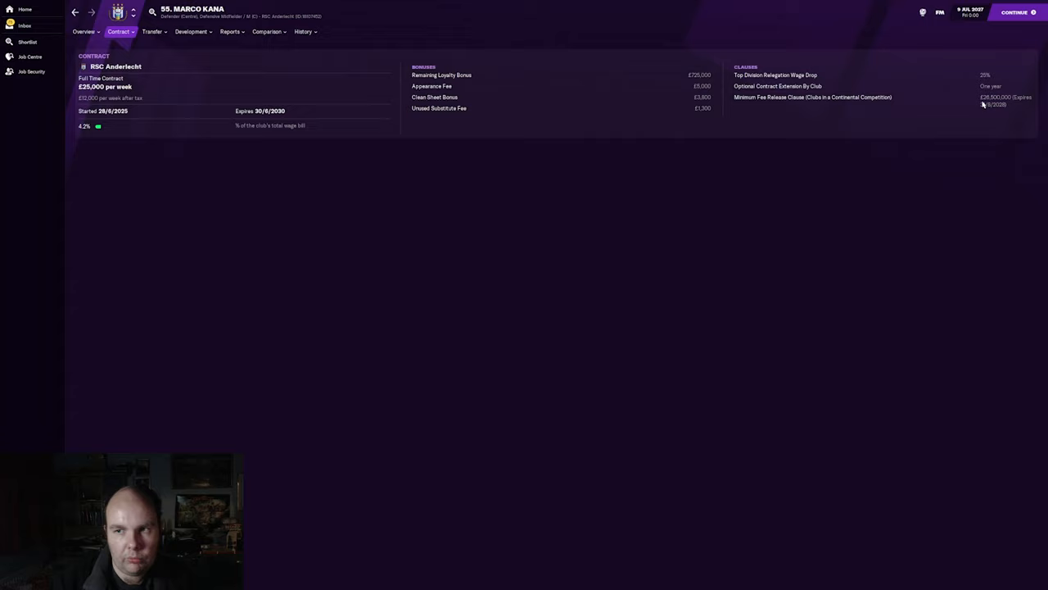
mouse_move(872, 105)
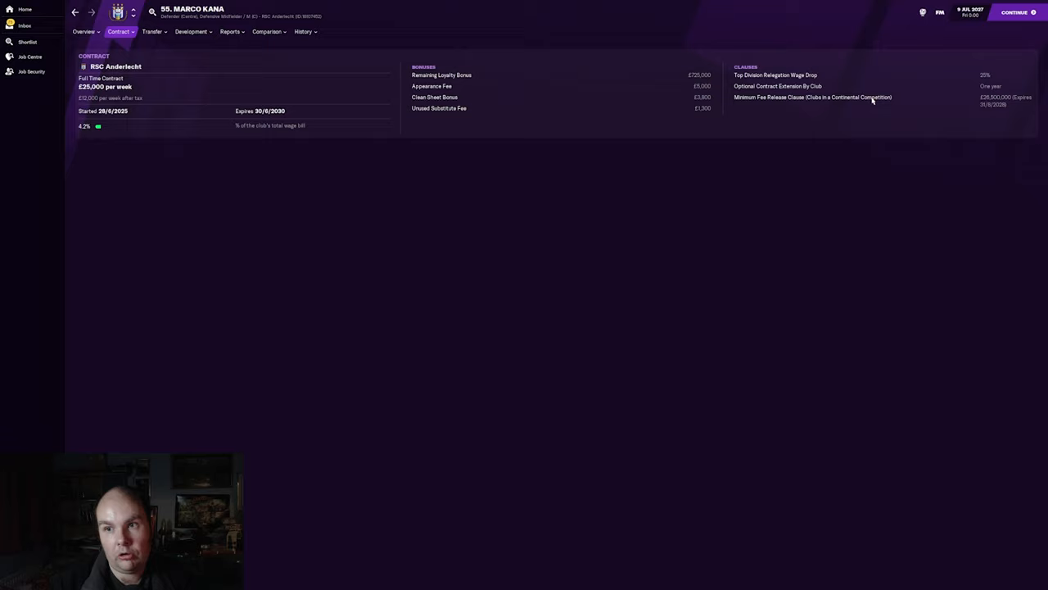
mouse_move(805, 133)
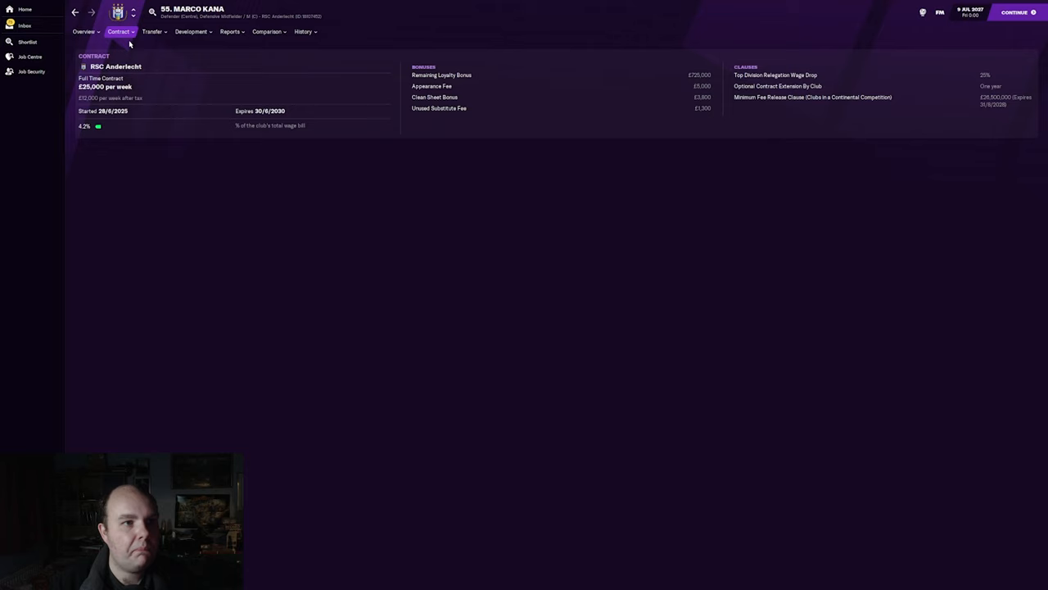
Show Kana's July 2031 injury history of mostly slight hamstring and thigh knocks
click(83, 31)
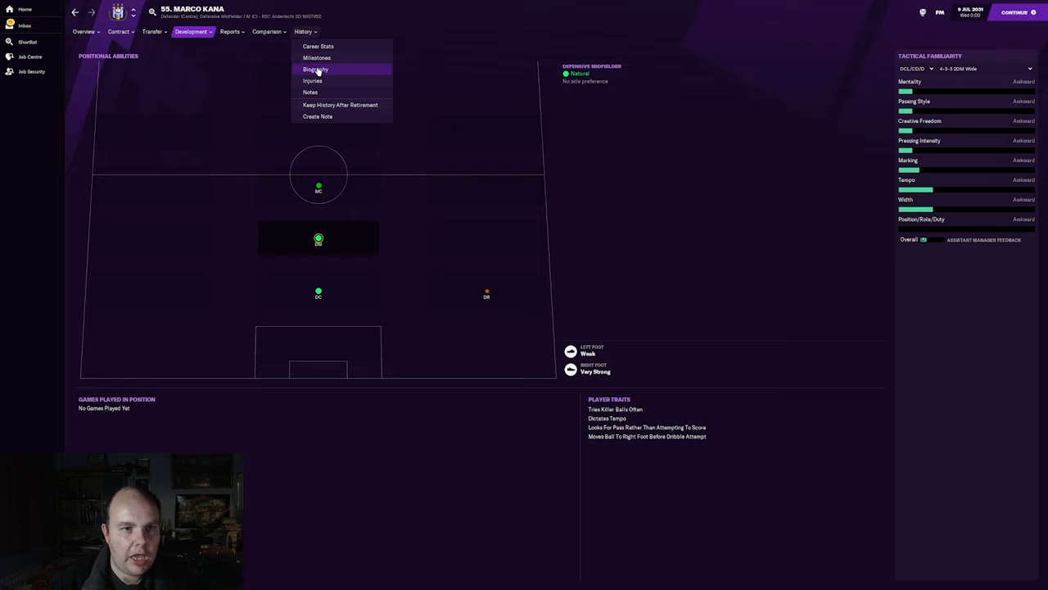
click(313, 80)
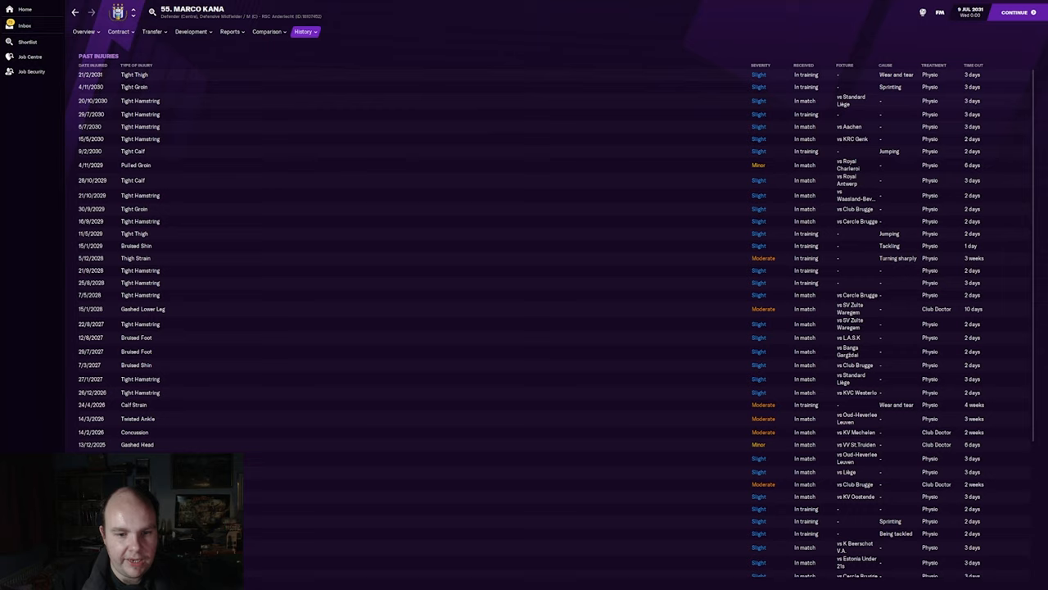
Review Kana's 2031 overview and career stats (356 appearances, 8 goals), ending on the overview
click(83, 31)
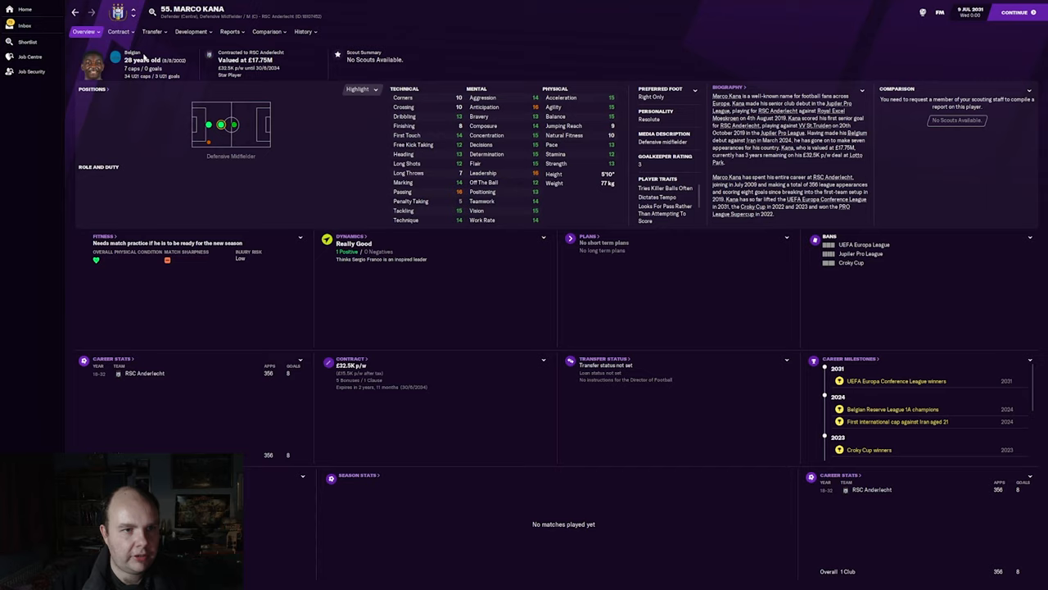
click(303, 31)
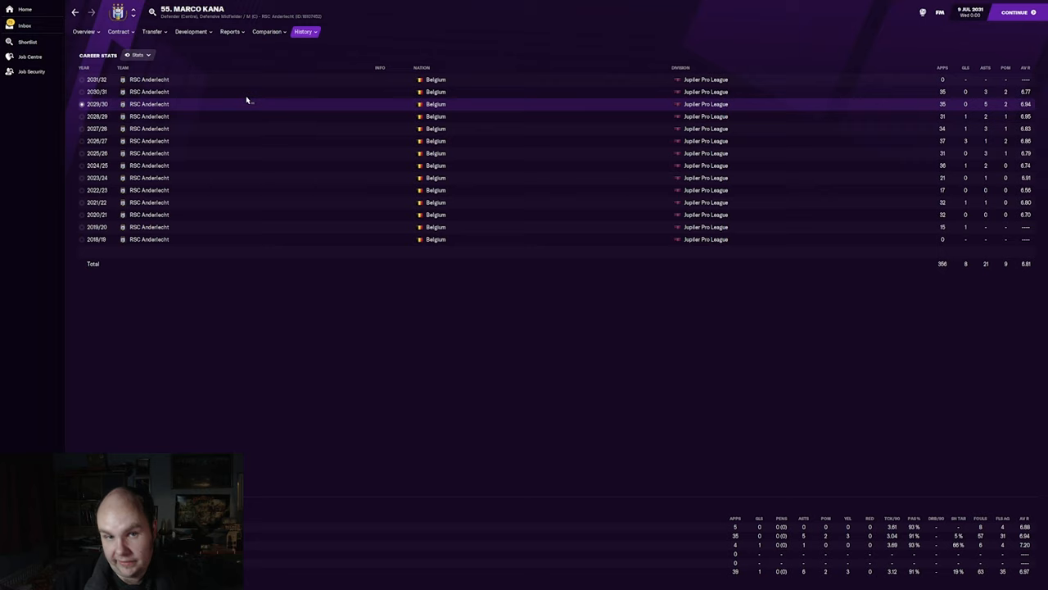
click(84, 31)
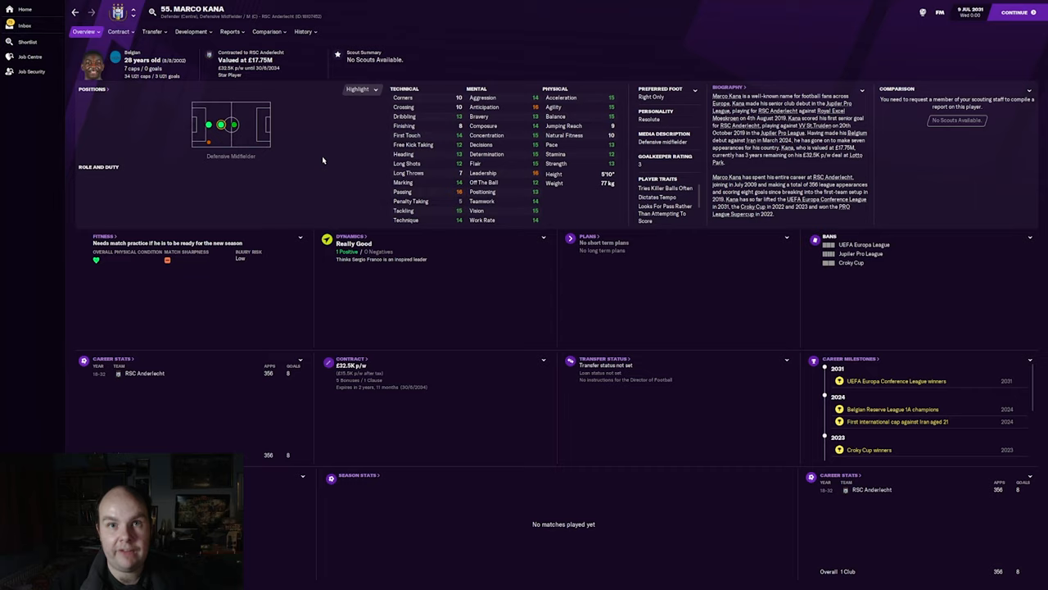
mouse_move(337, 174)
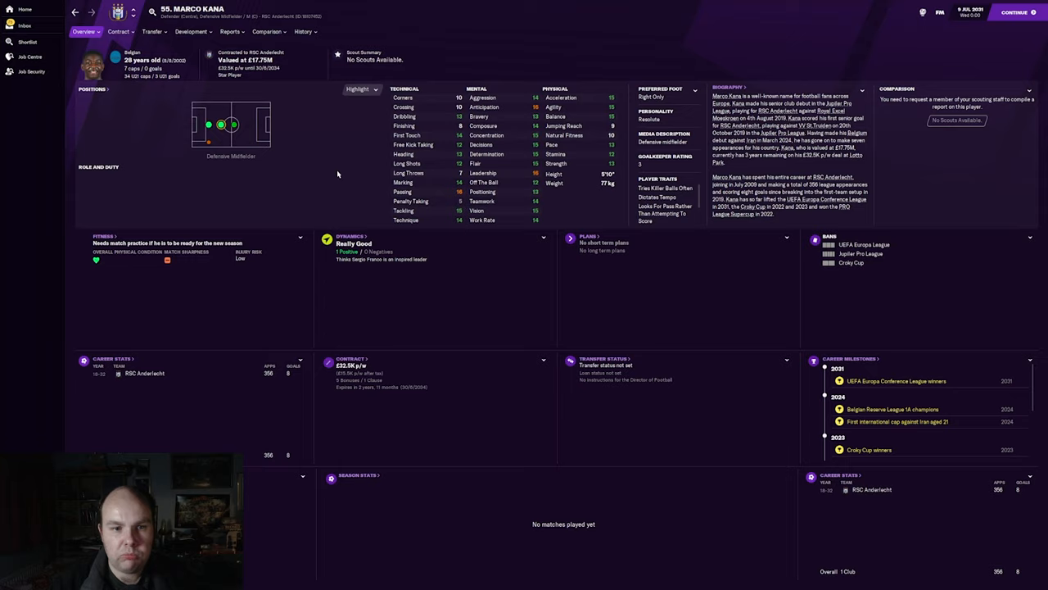